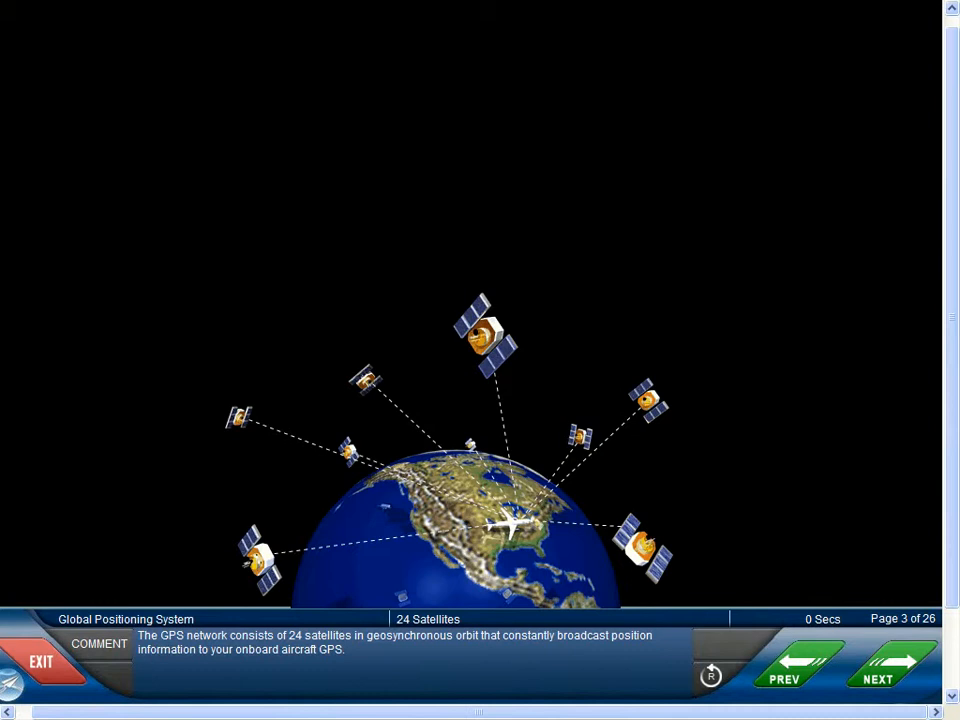
- Advance the GPS course from page 3 (24 Satellites) to page 5, Hybrid Position
left_click(874, 665)
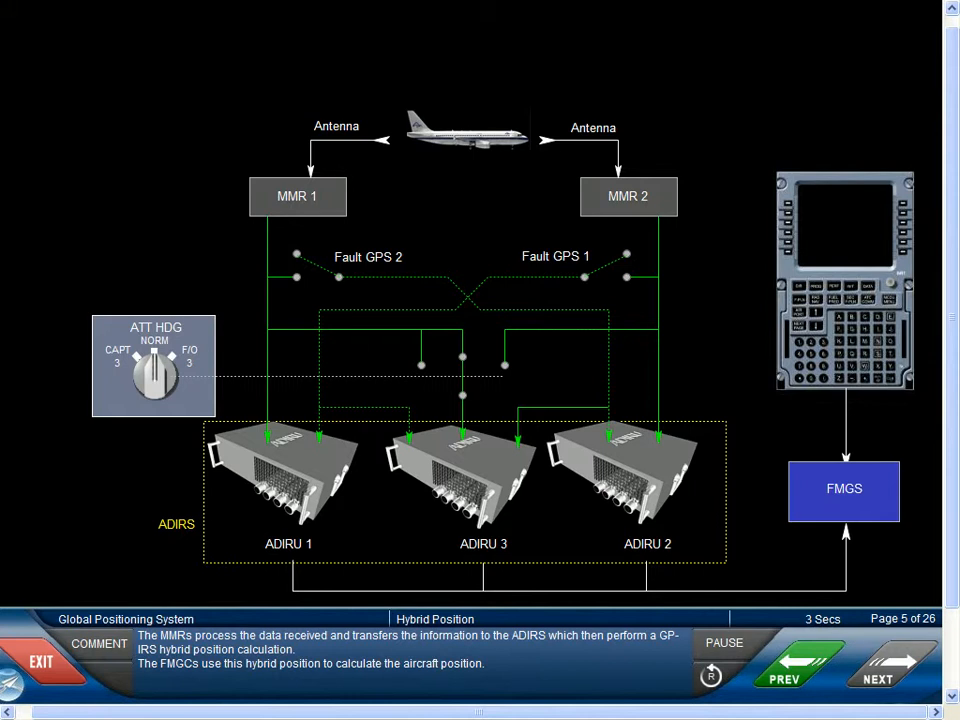
- Advance the course to page 6, GPS Monitor Page
left_click(877, 665)
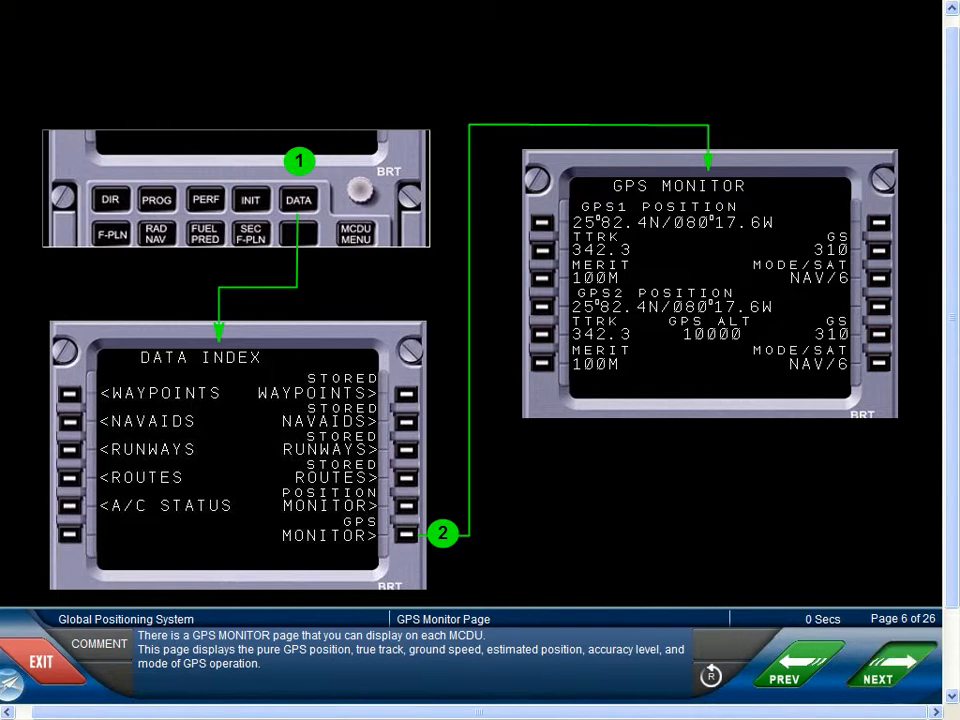
- Advance the course to page 8, GPS and ADIRUs
left_click(876, 664)
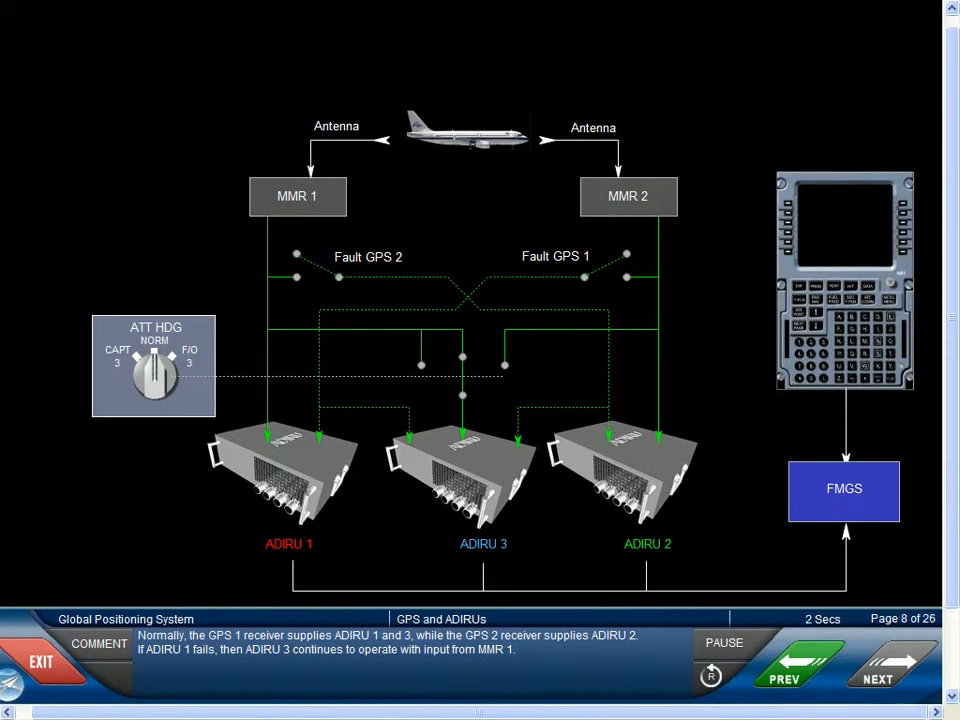
- Advance past GPS and ADIRUs to page 11, MMR Modes
left_click(722, 643)
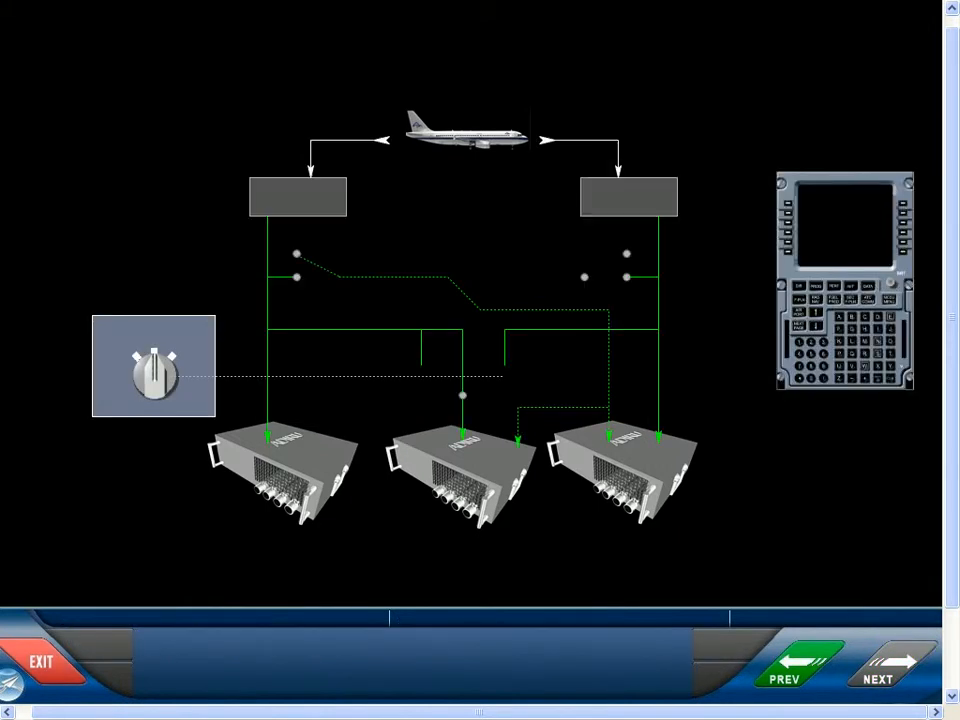
left_click(876, 665)
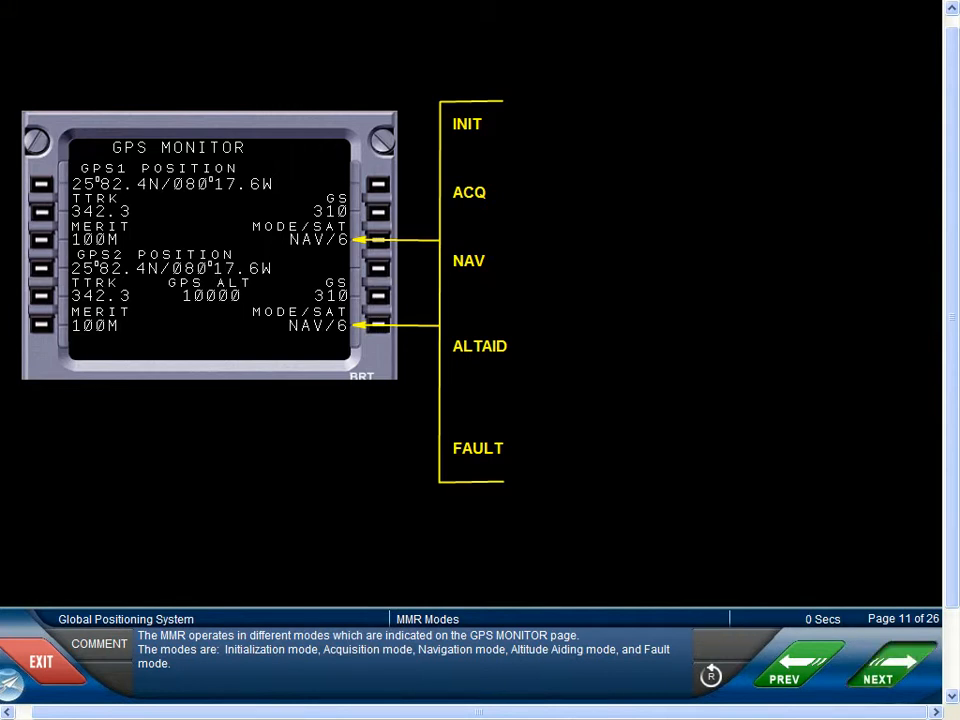
- Leave the page 11 MMR Modes overview for the next mode page
left_click(876, 665)
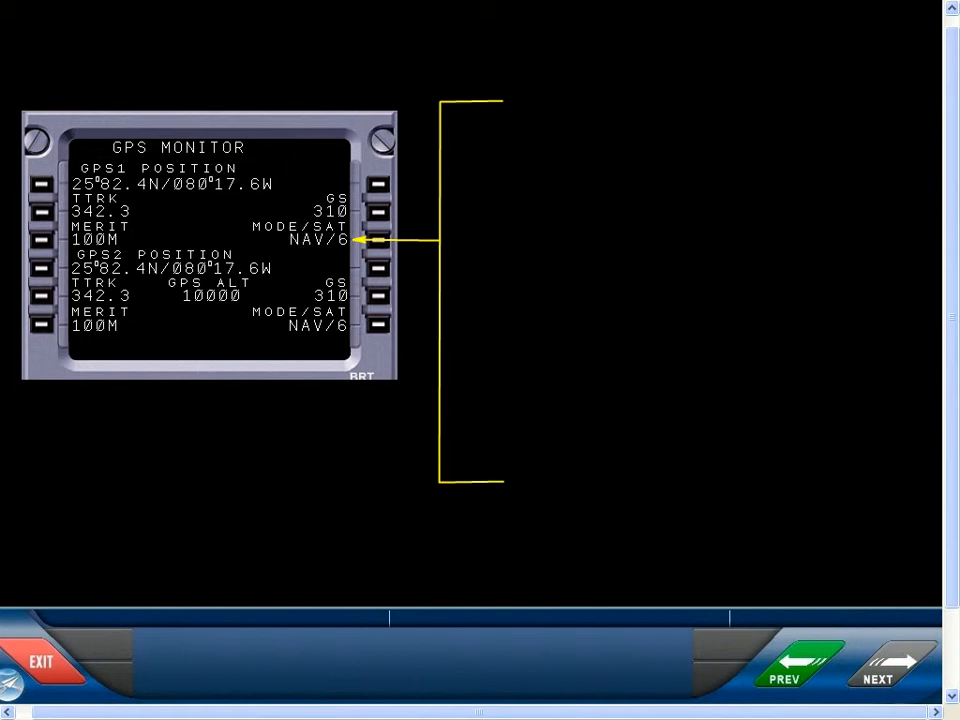
- Advance to page 15, ALTAID Mode, then continue past it
left_click(877, 663)
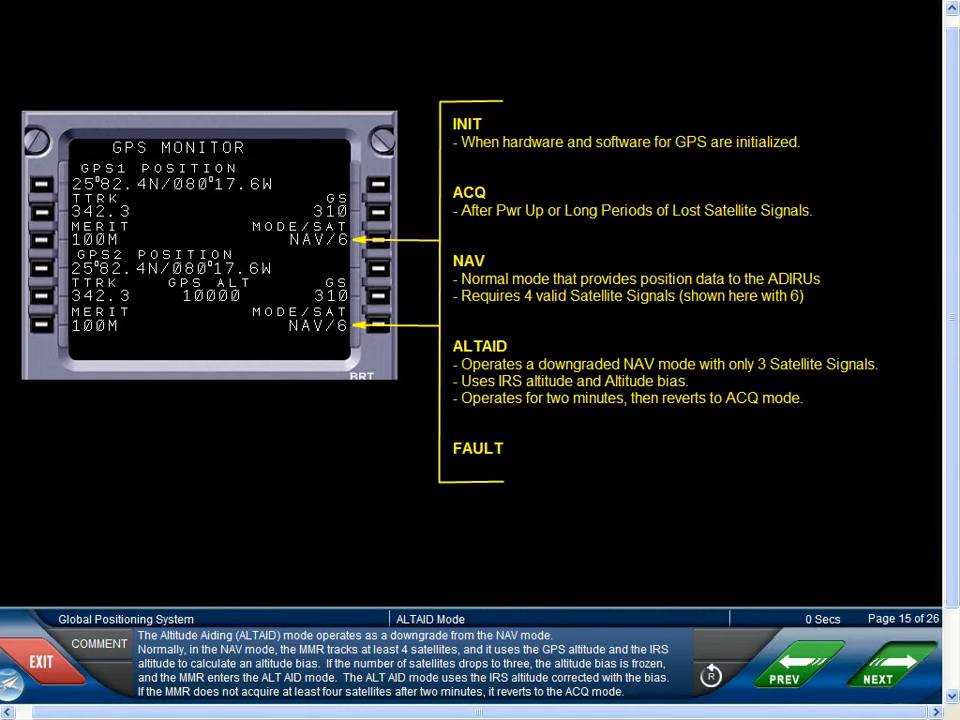
left_click(877, 664)
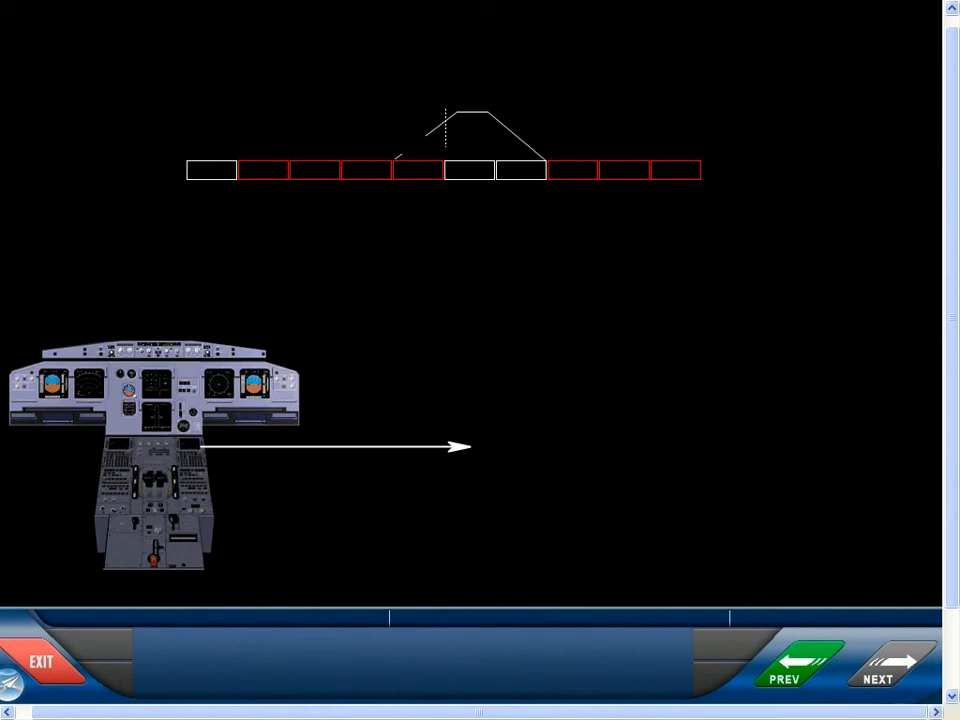
- Advance the course to page 19, GPS PRIMARY LOST
left_click(890, 662)
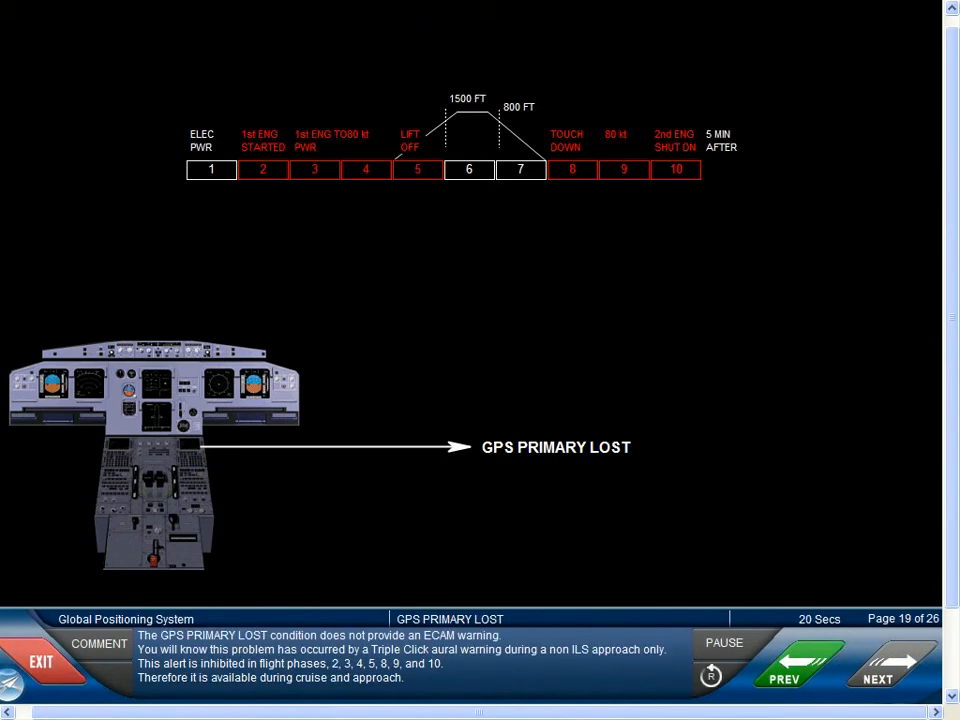